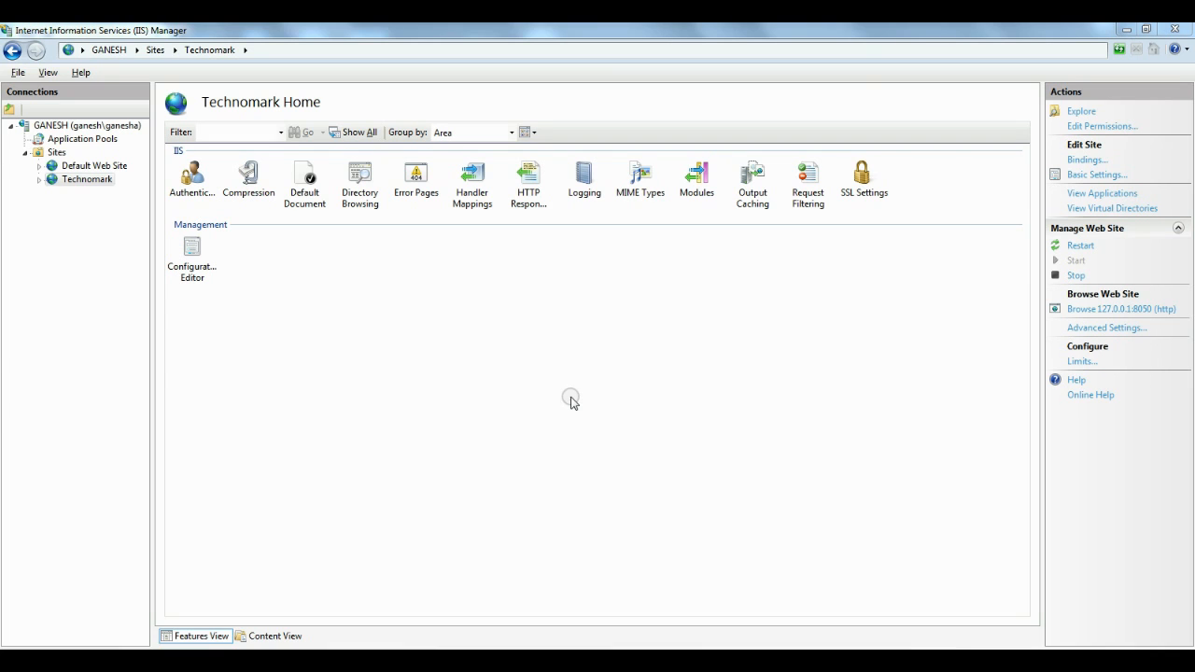
{"action": "mouse_move", "coordinate": [86, 206]}
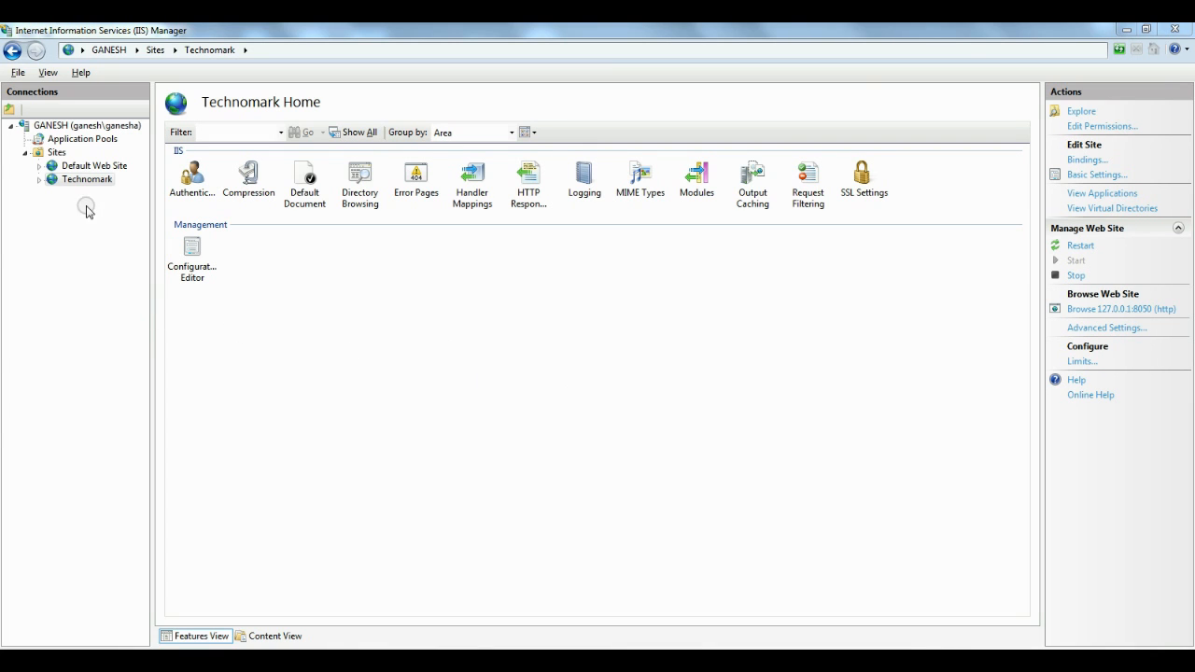
{"action": "mouse_move", "coordinate": [85, 179]}
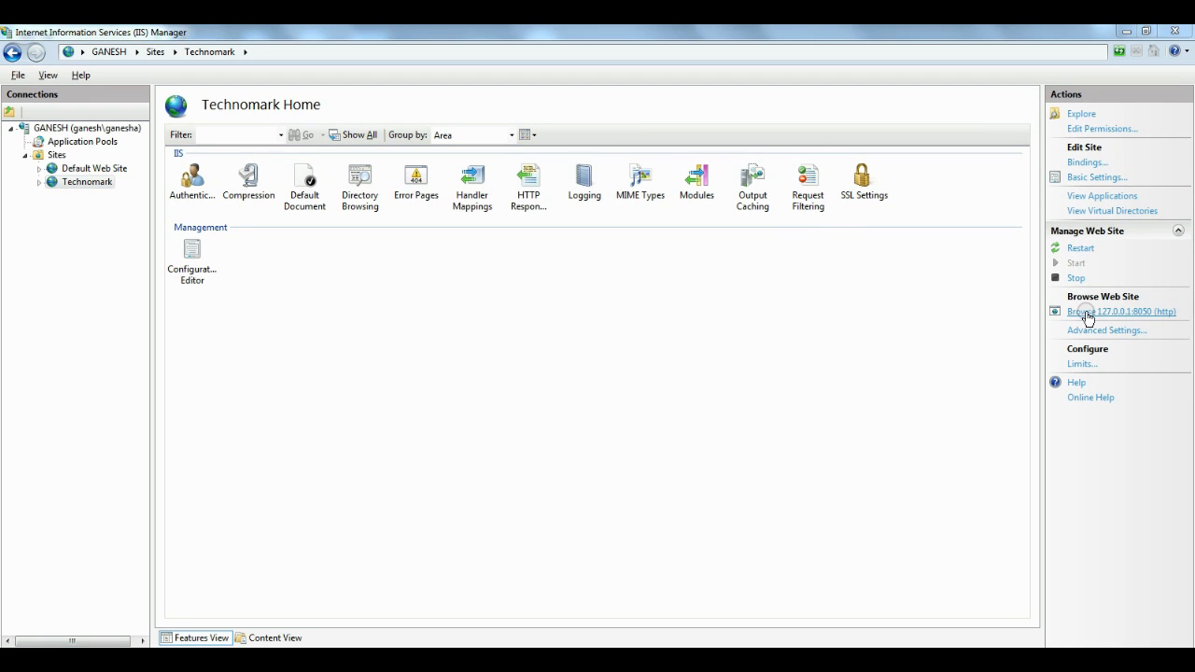
Browse the Technomark site at 127.0.0.1:8050 and try opening MobileApp.ipa from the listing.
{"action": "left_click", "coordinate": [1121, 310]}
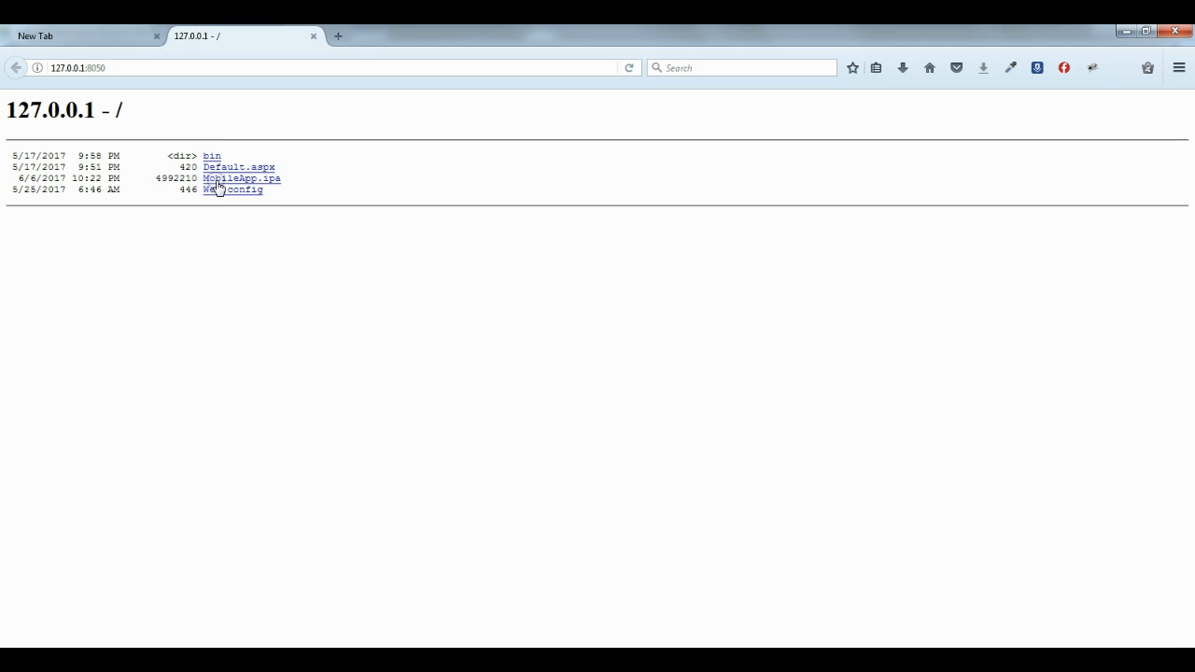
{"action": "mouse_move", "coordinate": [265, 191]}
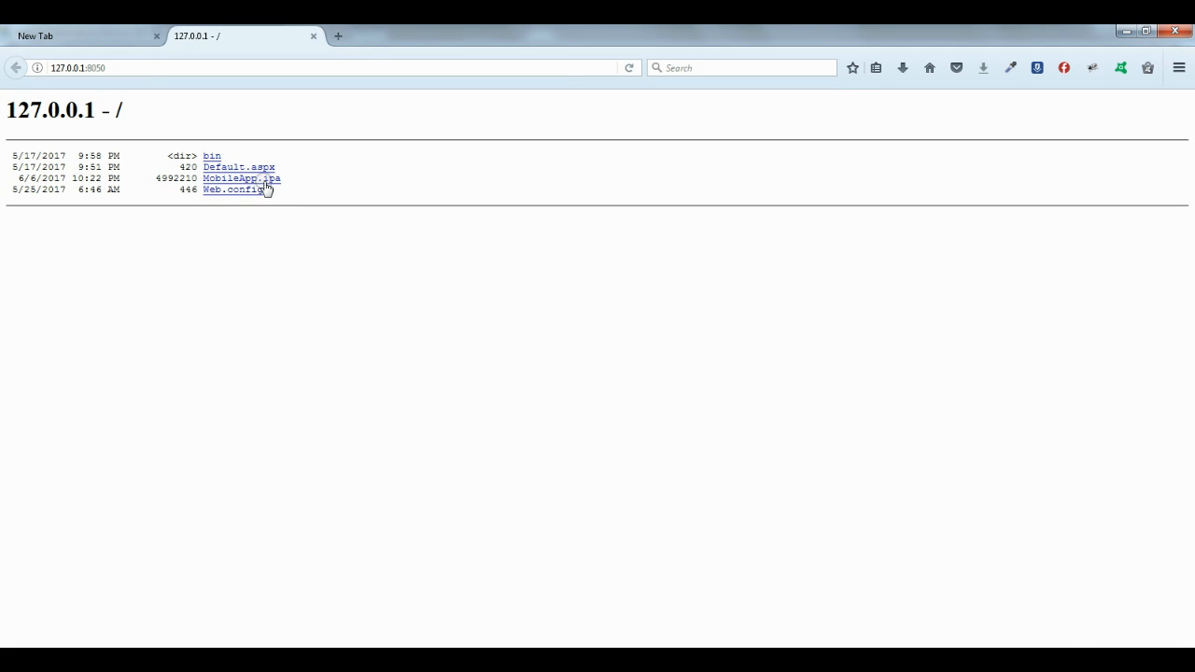
{"action": "left_click", "coordinate": [241, 179]}
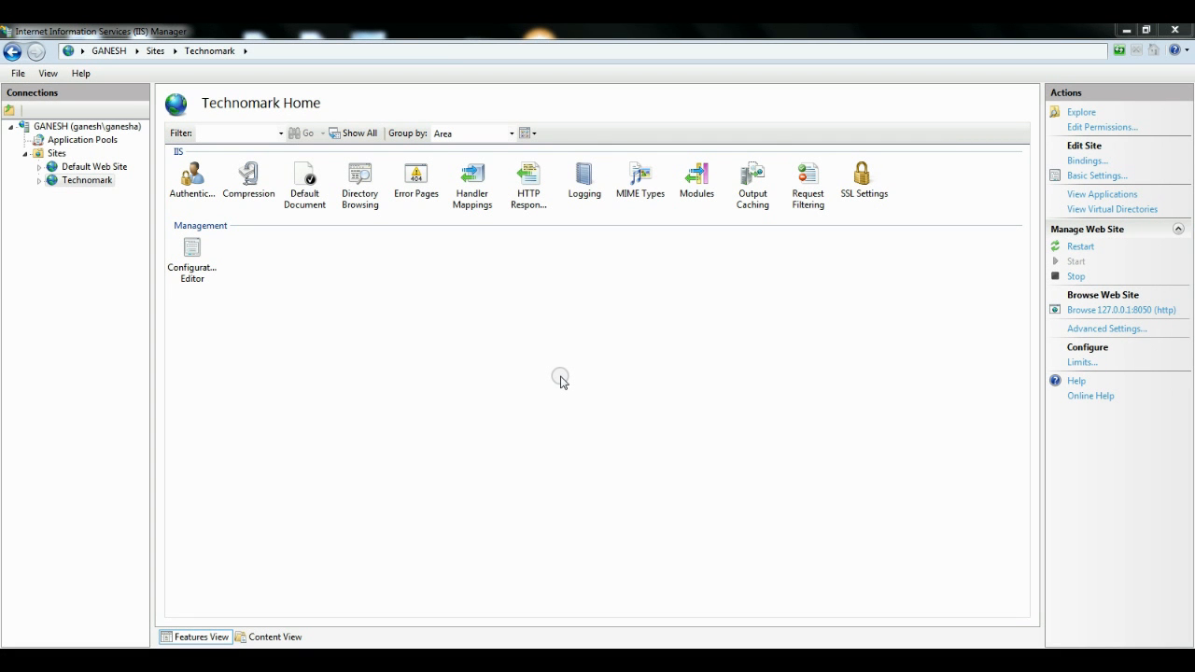
{"action": "mouse_move", "coordinate": [515, 228]}
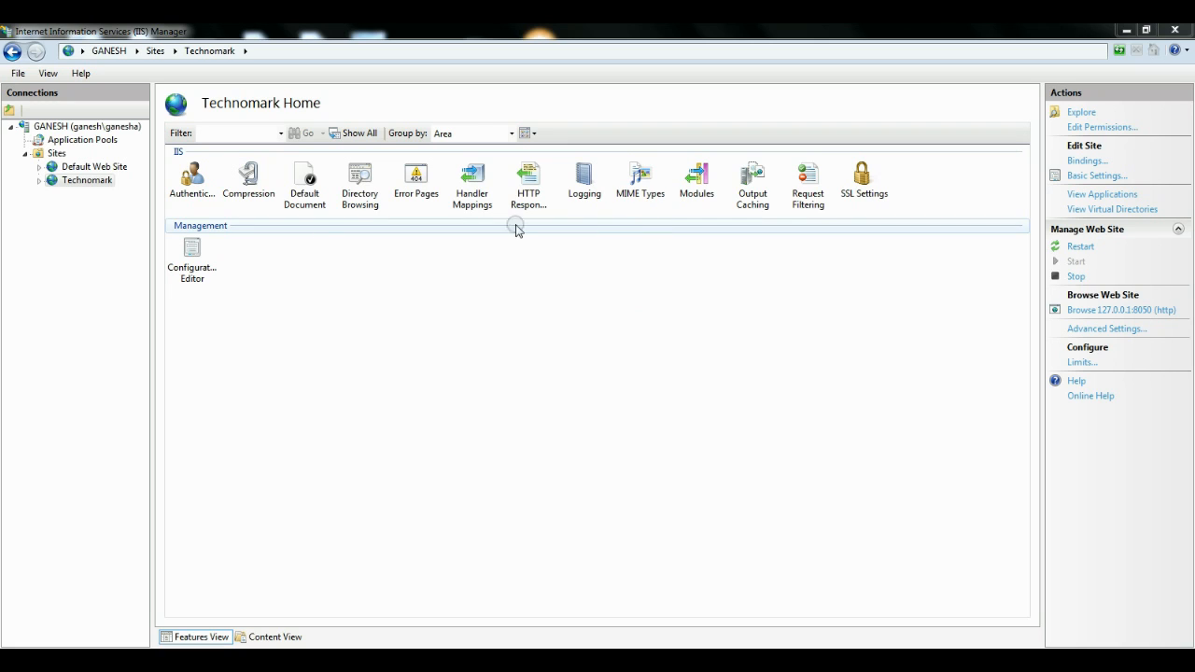
{"action": "mouse_move", "coordinate": [86, 179]}
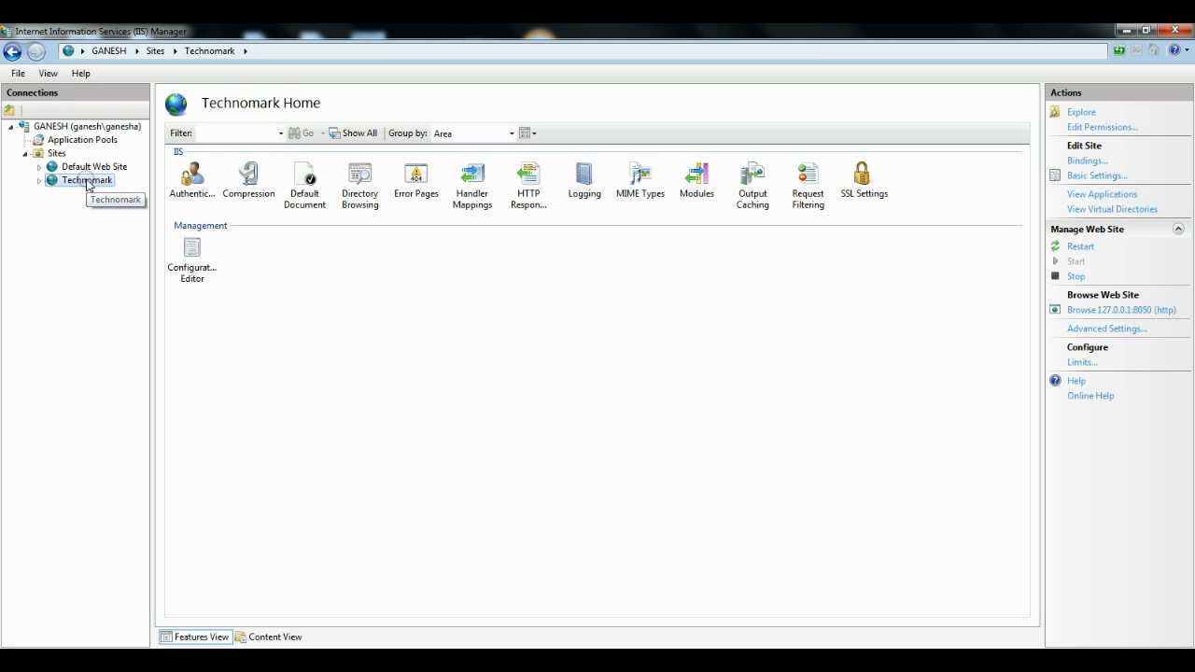
Select the Technomark site and show its configured MIME Types list.
{"action": "left_click", "coordinate": [639, 179]}
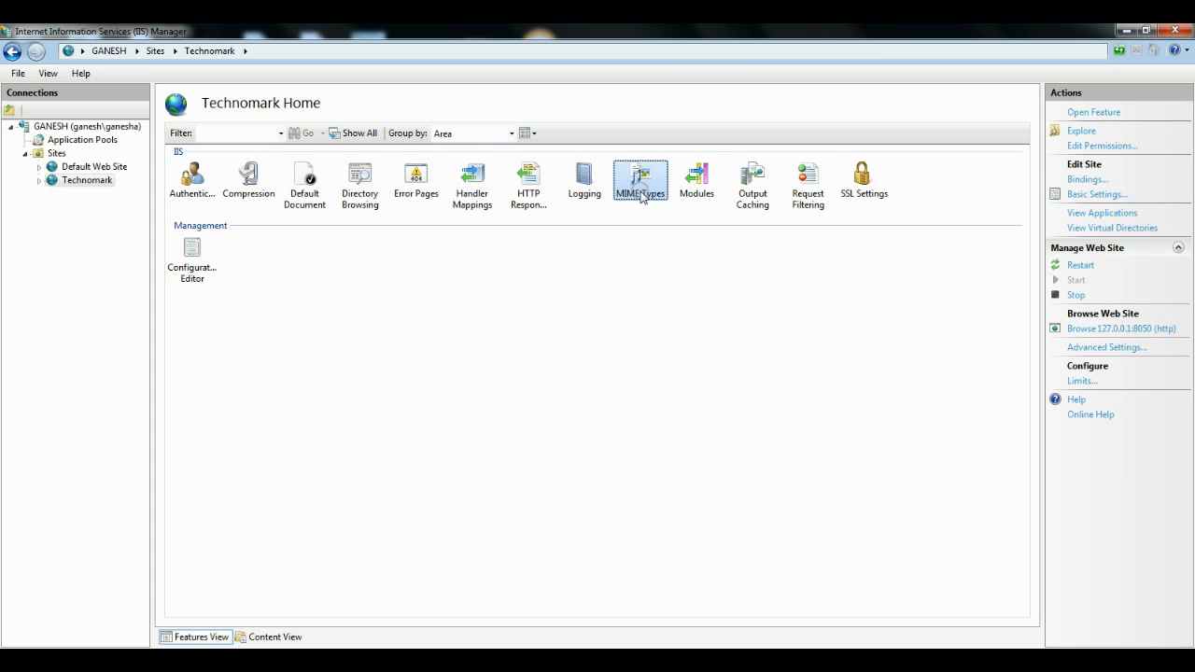
{"action": "double_click", "coordinate": [640, 177]}
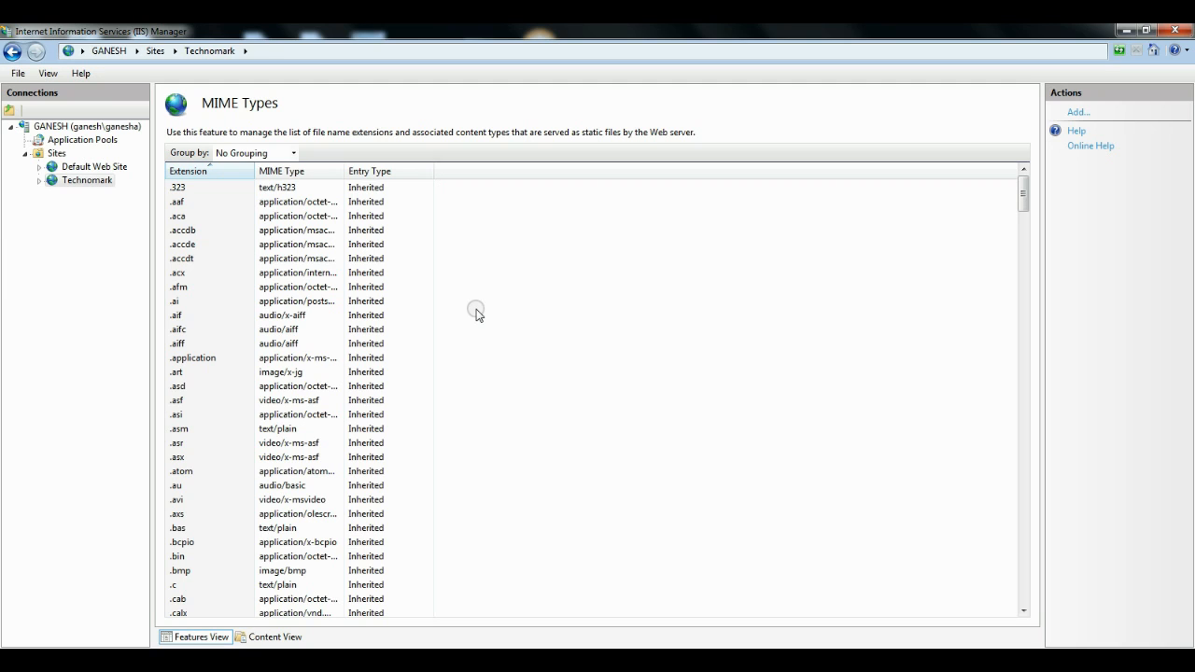
Add a MIME type mapping .ipa to application/octet-stream for the Technomark site.
{"action": "left_click", "coordinate": [1080, 113]}
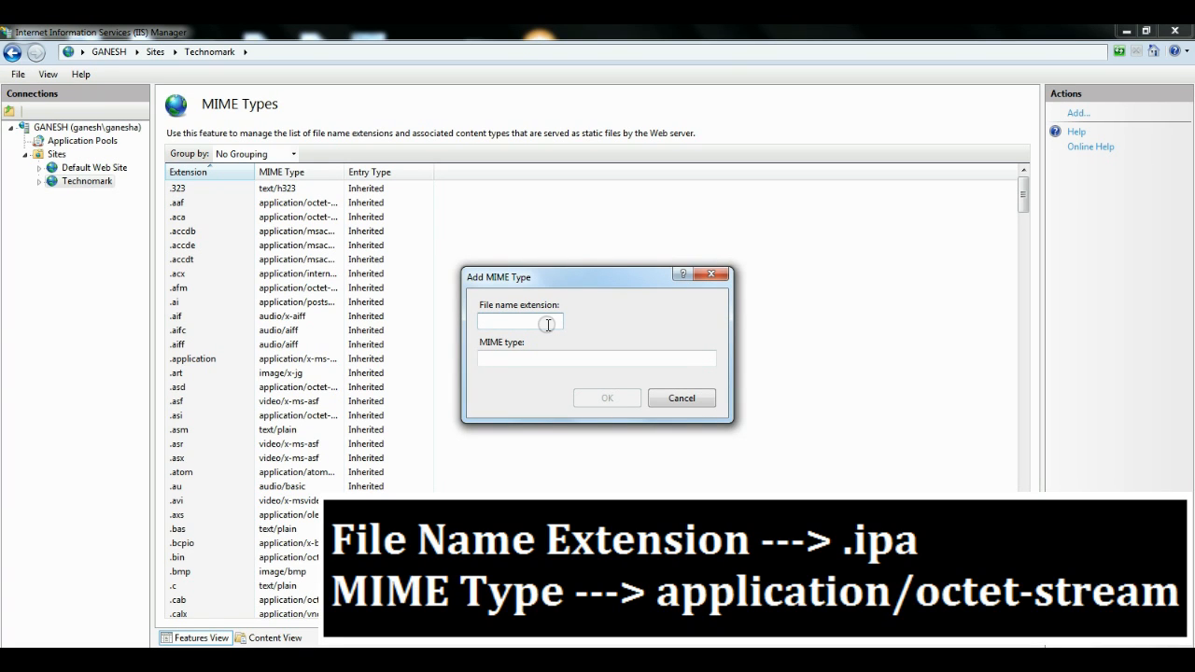
{"action": "type", "text": ".ipa"}
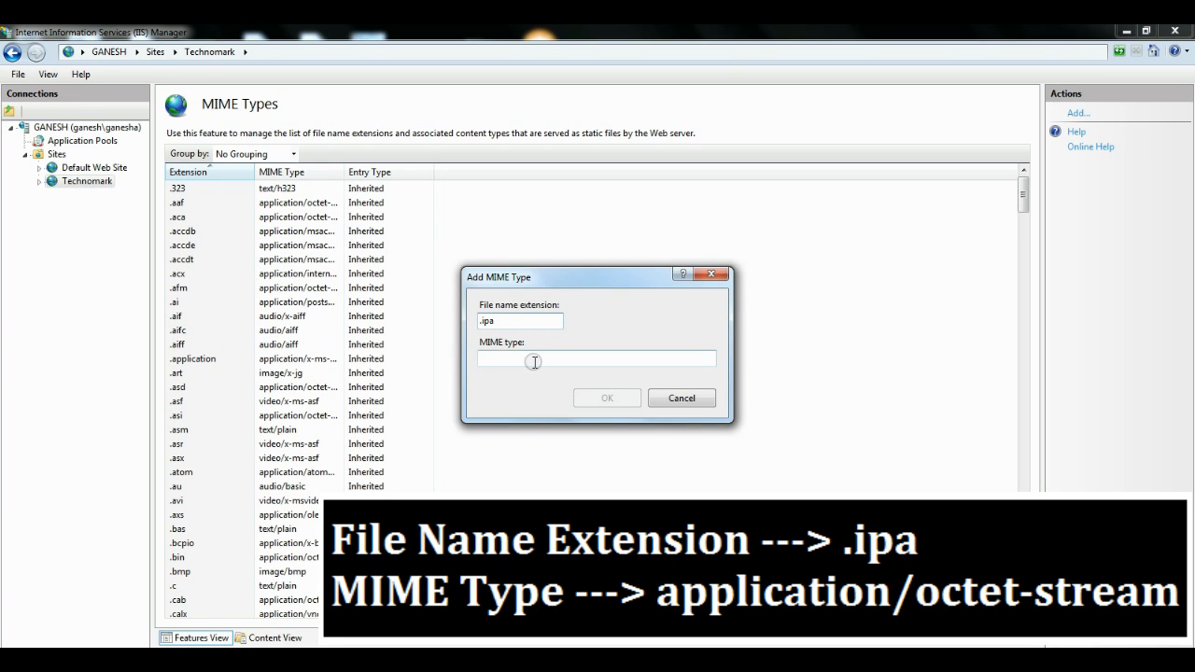
{"action": "type", "text": "application/octet-stream"}
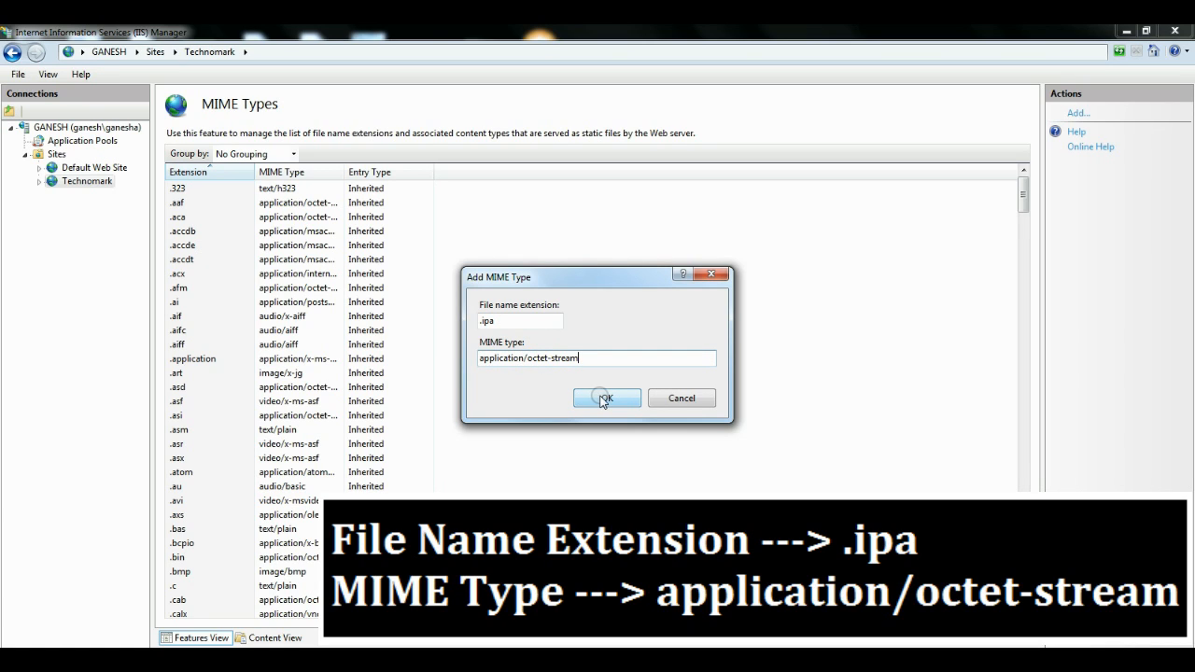
{"action": "left_click", "coordinate": [607, 398]}
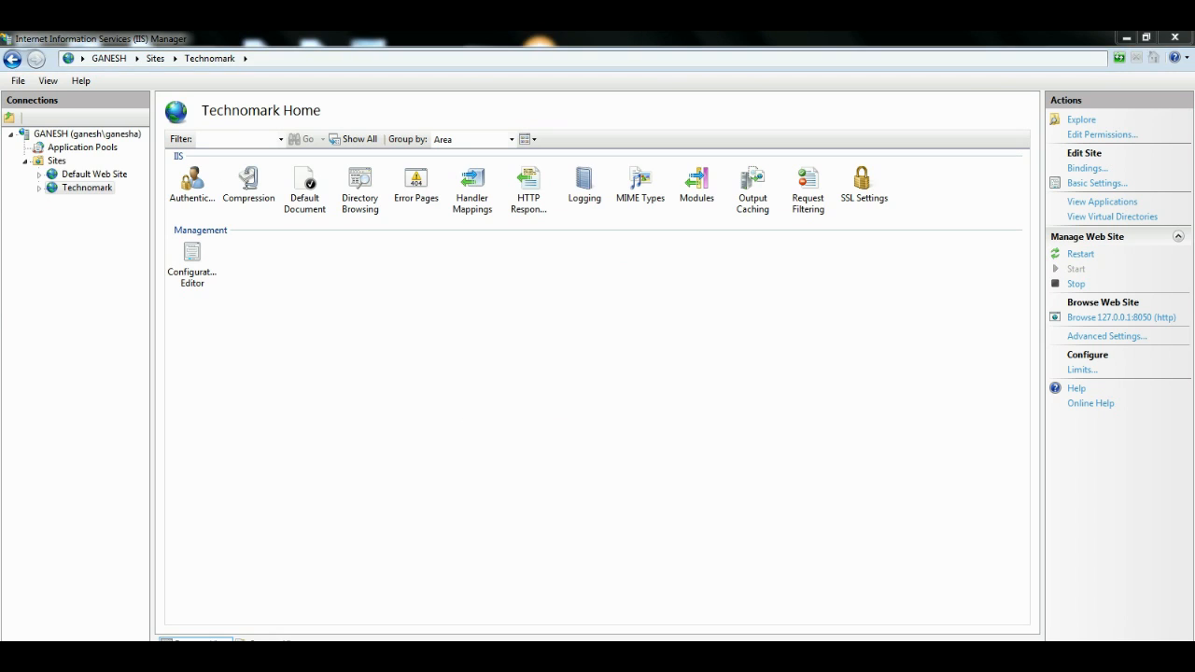
Browse 127.0.0.1:8050 again and download MobileApp.ipa, getting the open-or-save prompt.
{"action": "left_click", "coordinate": [1123, 318]}
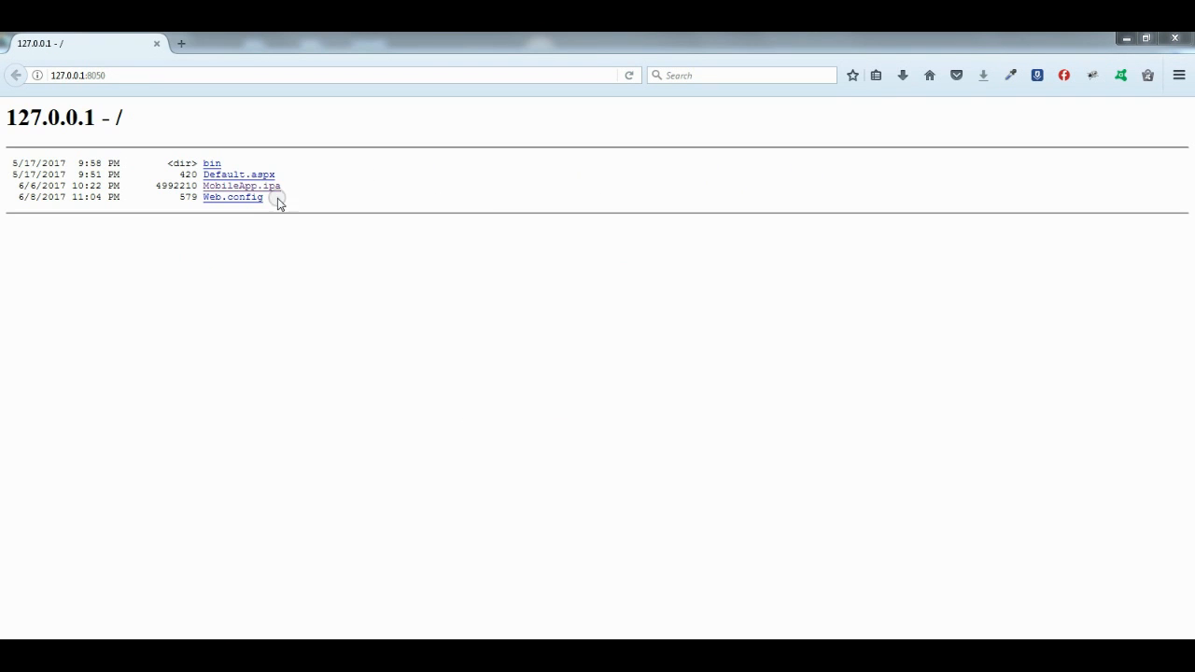
{"action": "left_click", "coordinate": [241, 184]}
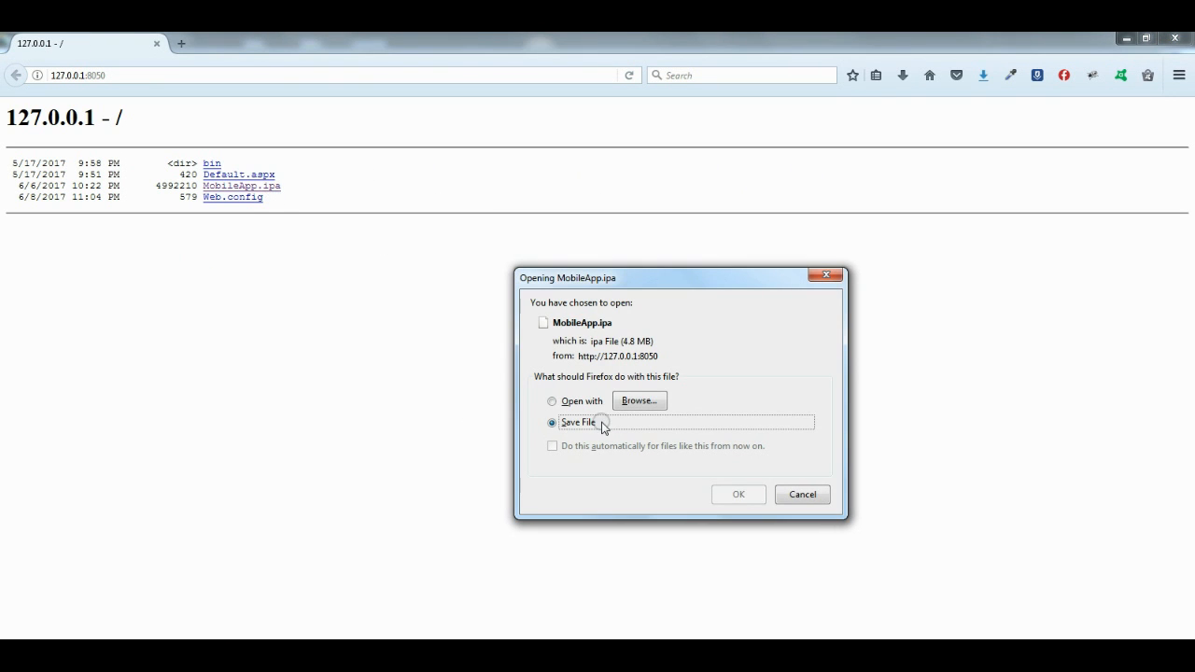